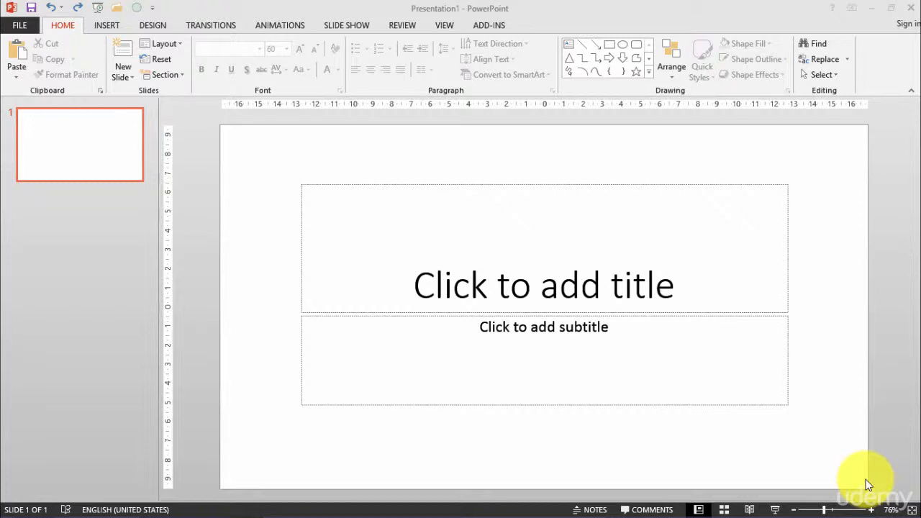
mouse_move(554, 301)
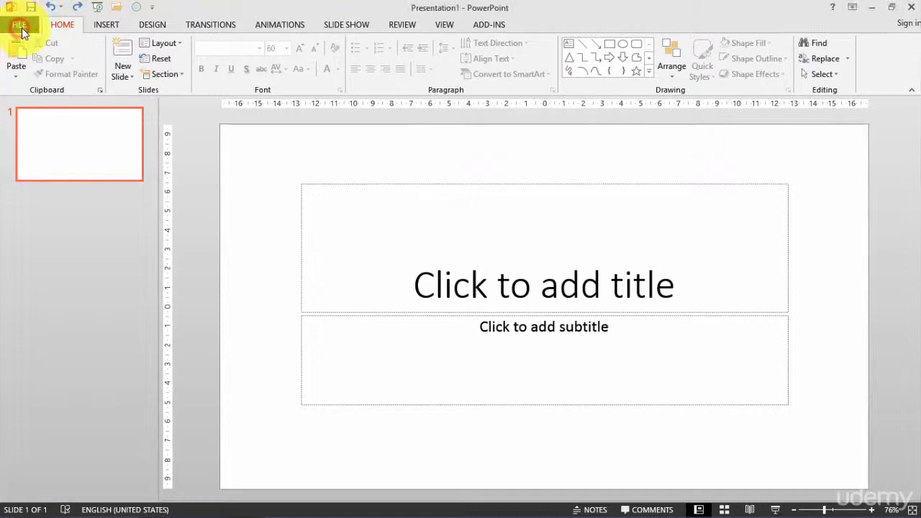
Go to the File backstage Info page for the blank presentation.
left_click(21, 24)
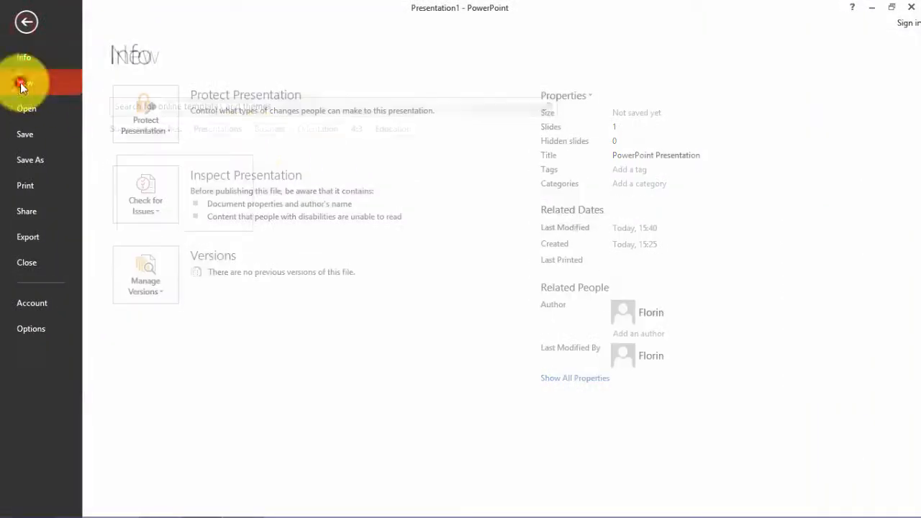
Create a new presentation from the Pharmacy design slides template found under Business.
left_click(26, 82)
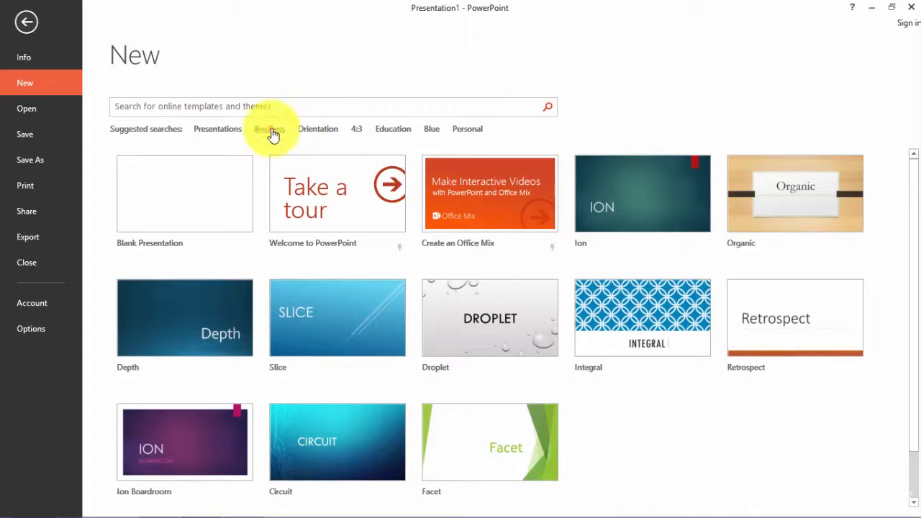
left_click(269, 129)
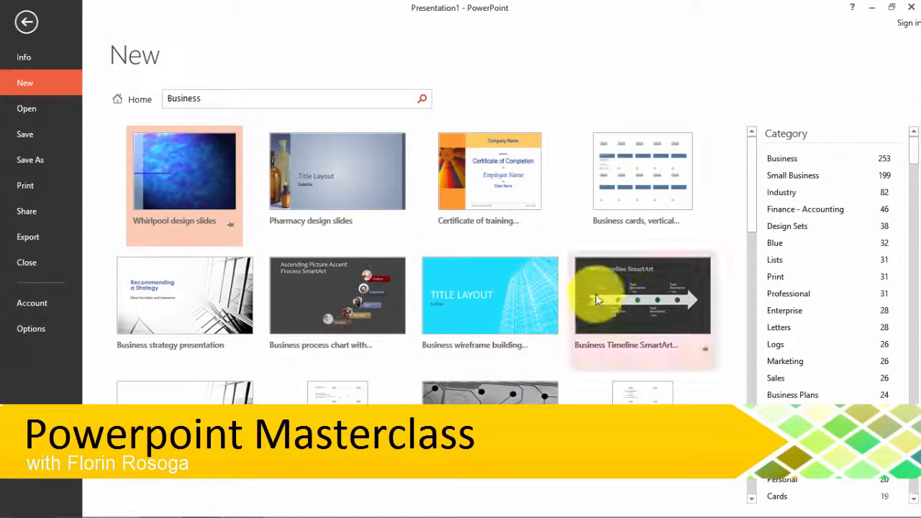
left_click(337, 170)
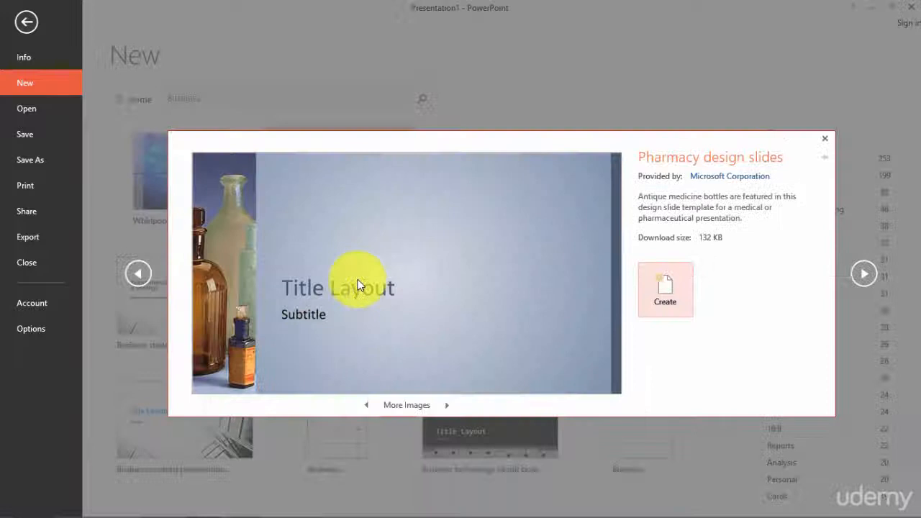
left_click(665, 289)
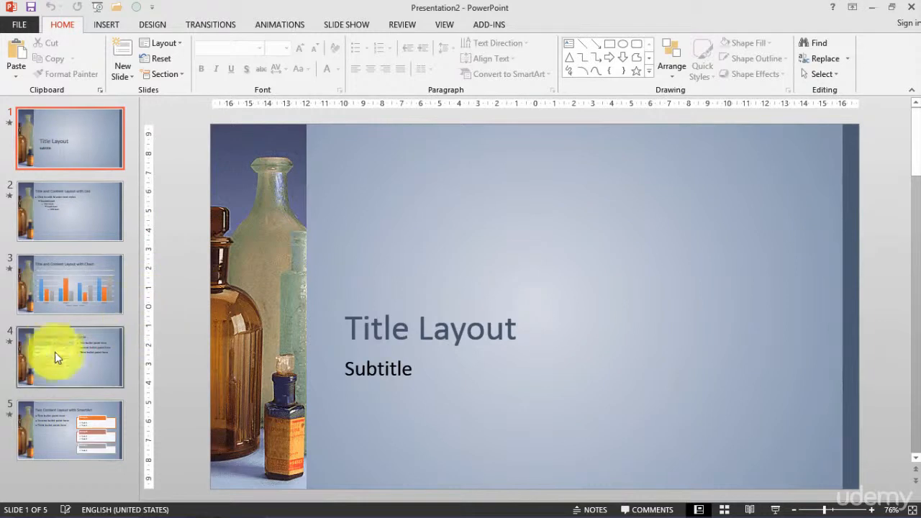
Review the chart and table slides, then return to the title slide.
left_click(70, 284)
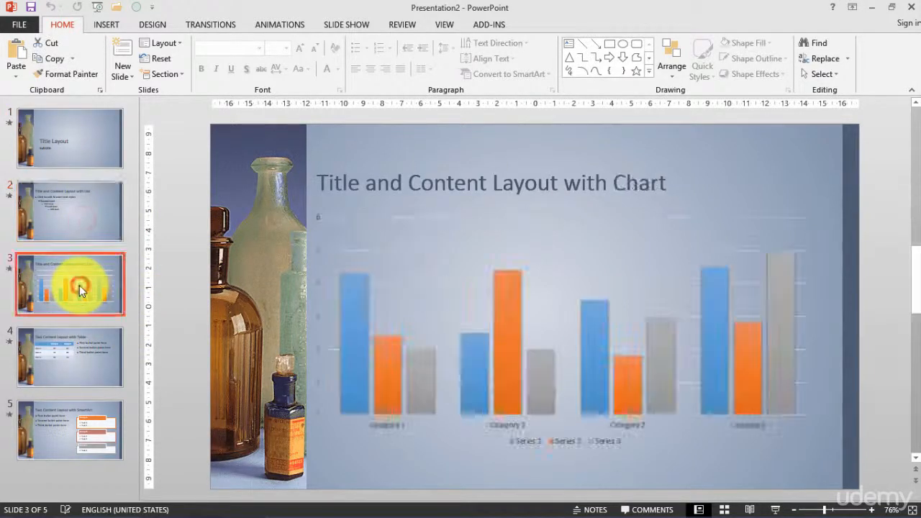
left_click(70, 357)
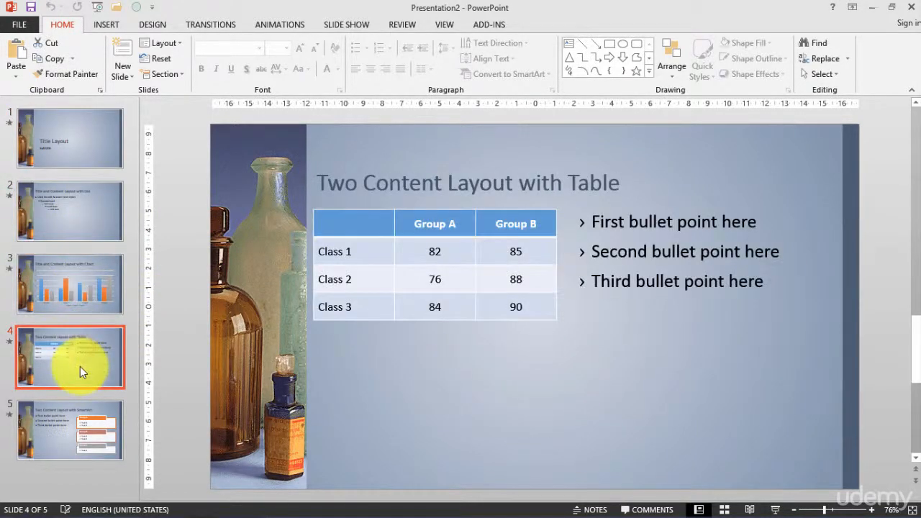
left_click(69, 139)
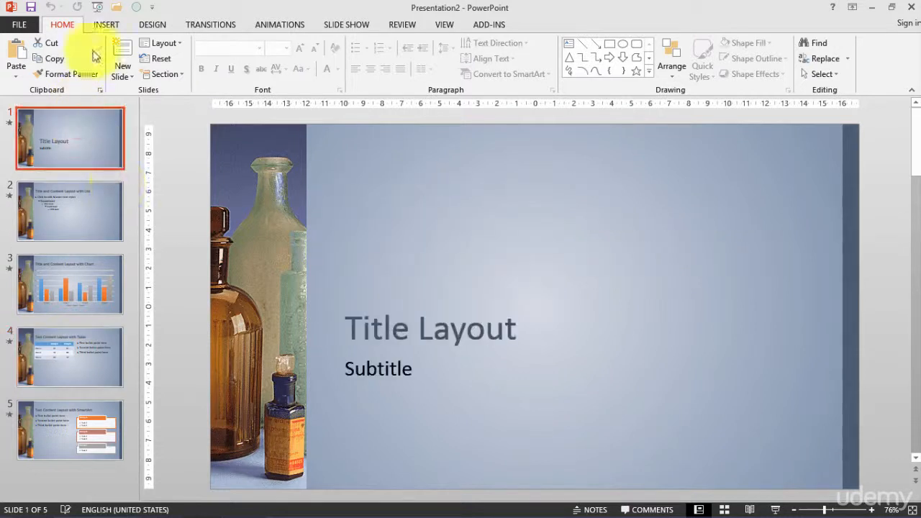
From the Print preview, bring up the Header and Footer settings.
left_click(19, 23)
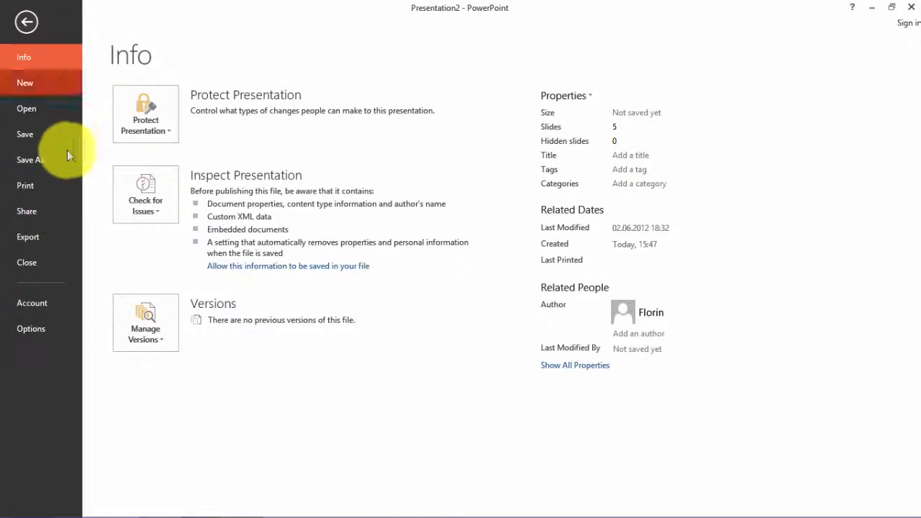
mouse_move(98, 269)
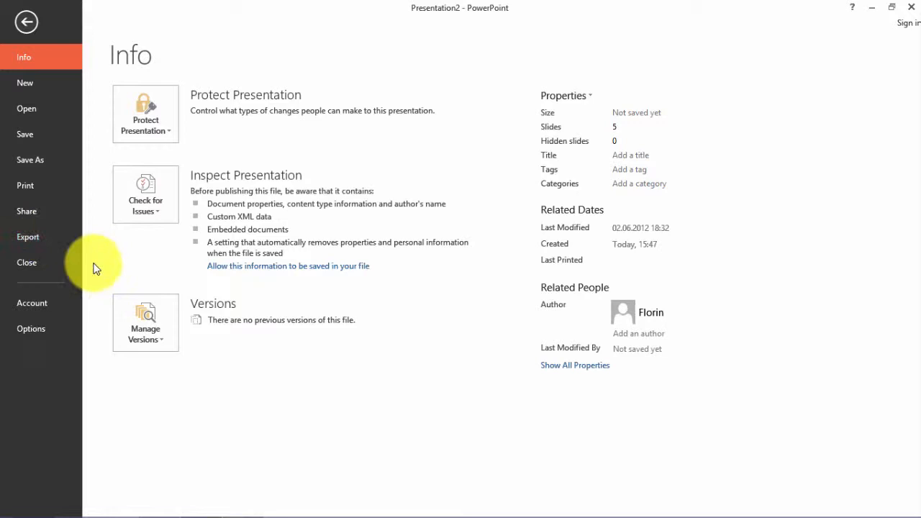
left_click(26, 185)
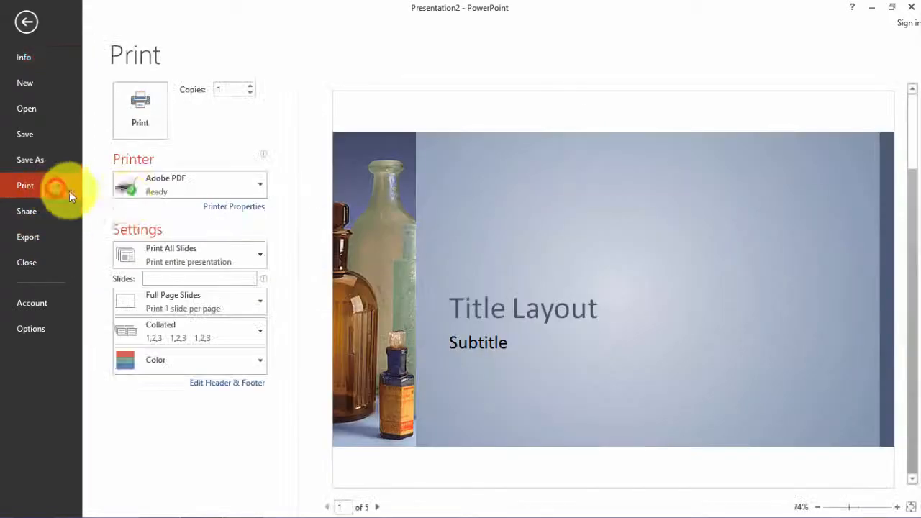
mouse_move(237, 389)
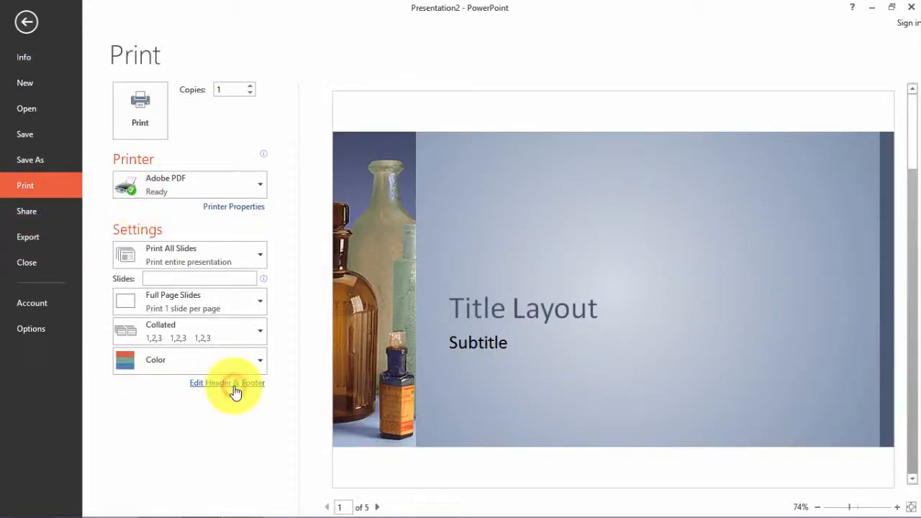
left_click(228, 383)
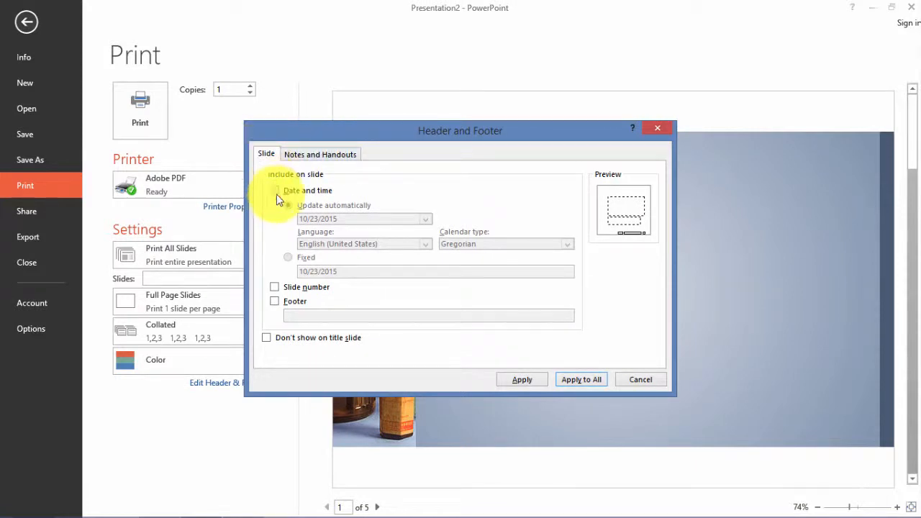
Enable Date and time and Footer for slides.
left_click(274, 190)
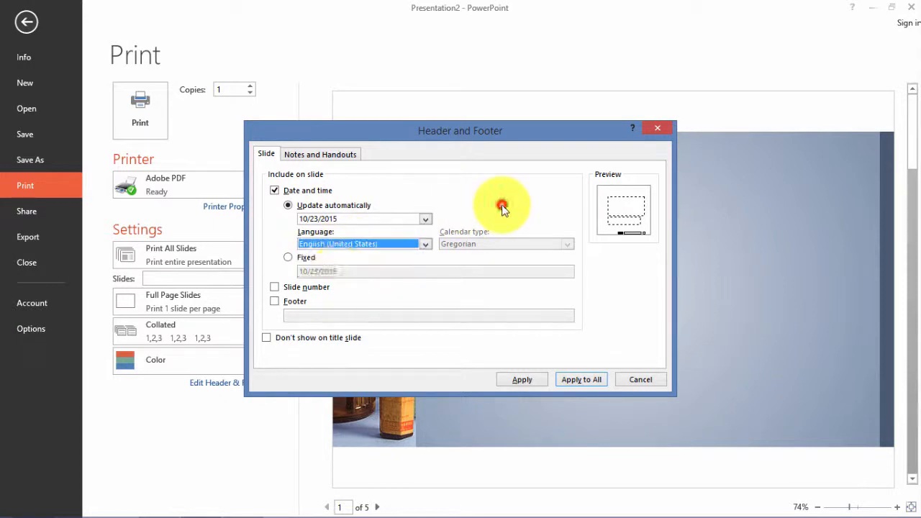
left_click(274, 288)
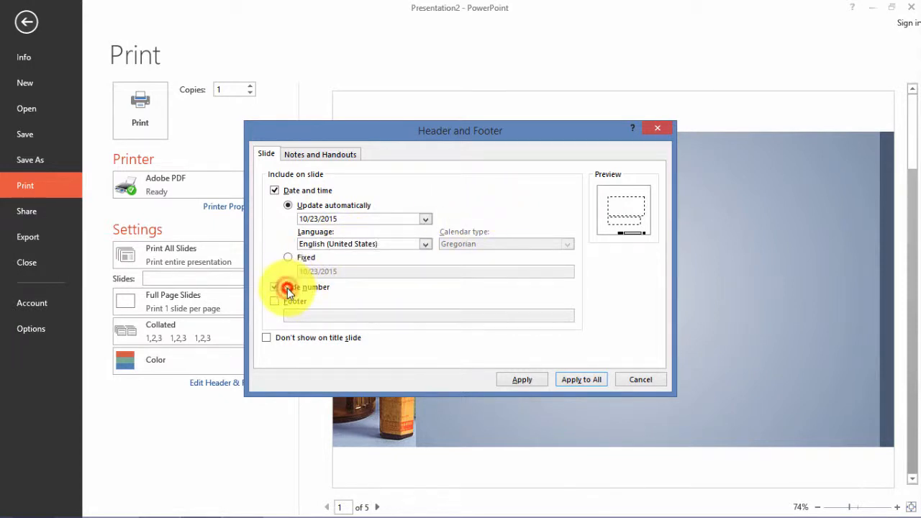
left_click(274, 301)
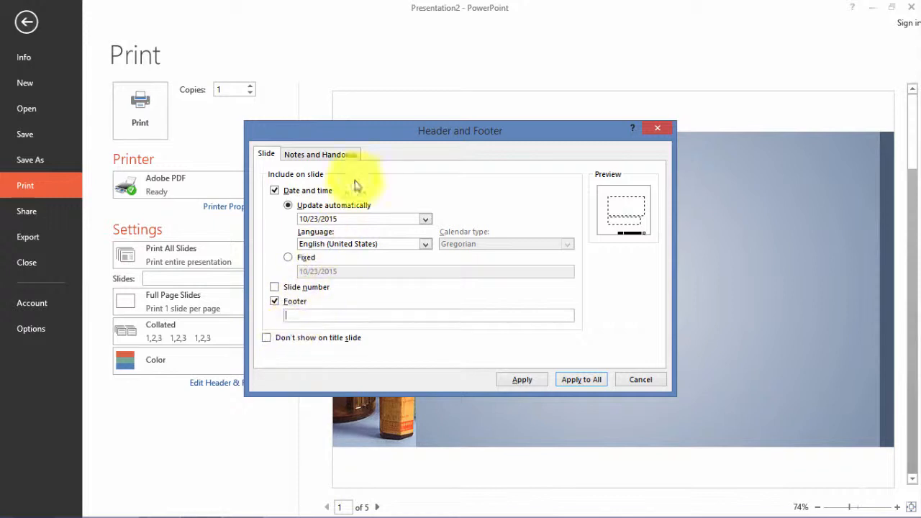
Enable Date and time on the Notes and Handouts pages.
left_click(320, 153)
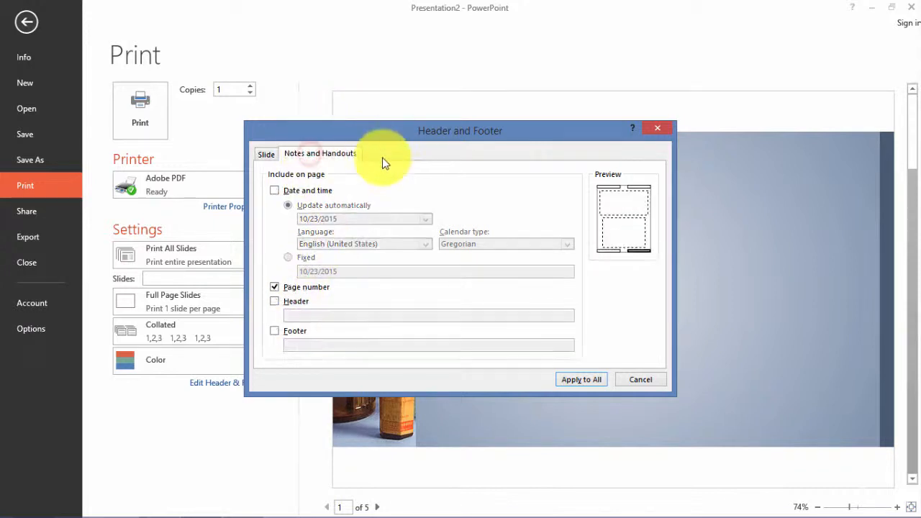
left_click(274, 190)
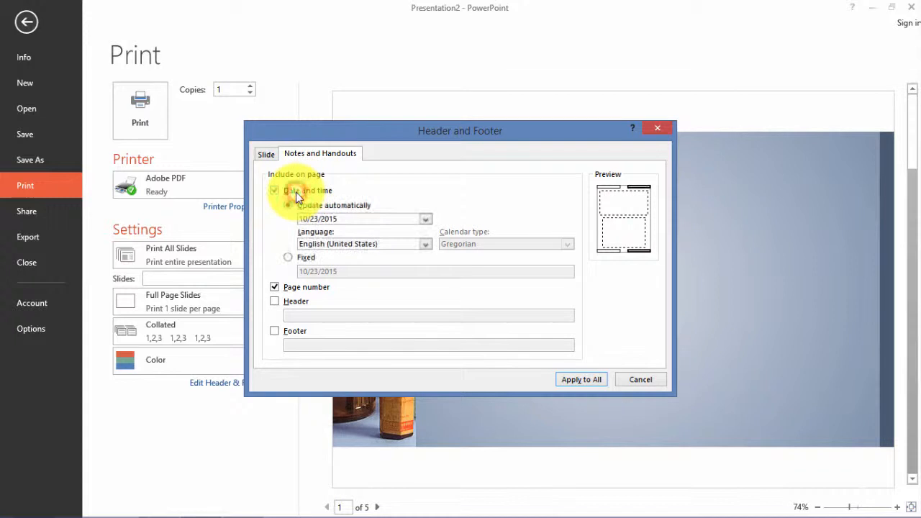